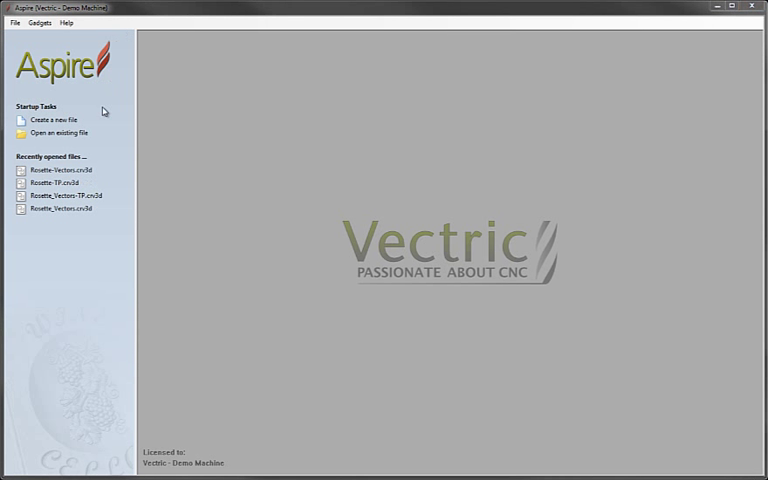
# Open the existing project Rosette-Vectors.crv3d
pyautogui.click(60, 132)
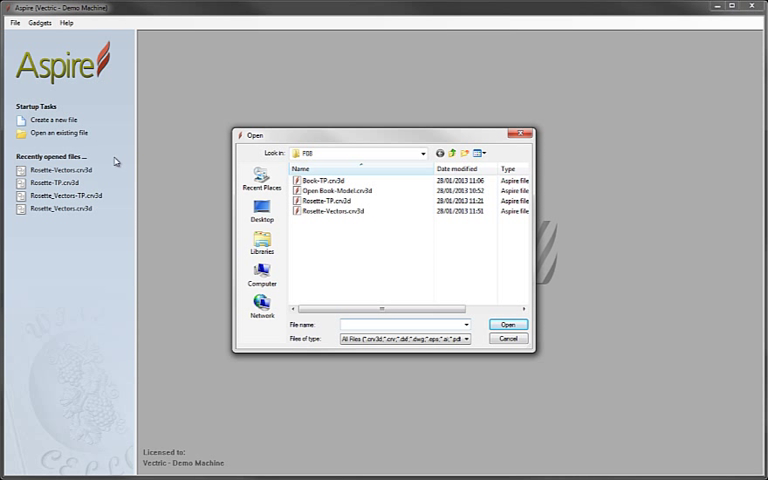
pyautogui.click(340, 211)
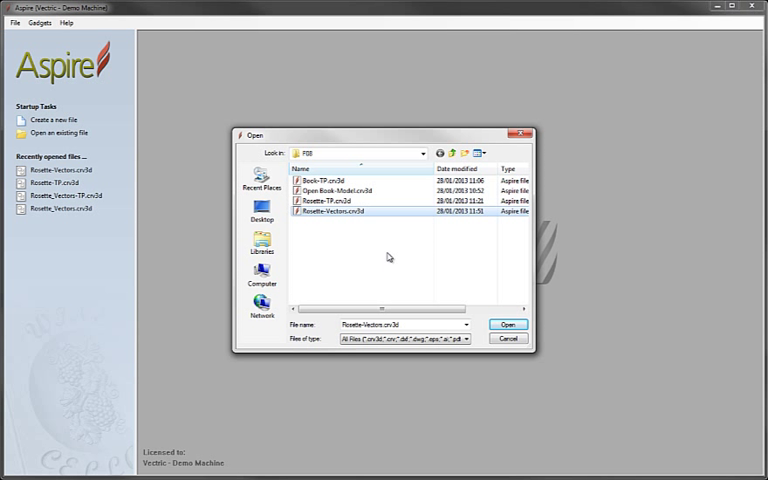
pyautogui.click(508, 324)
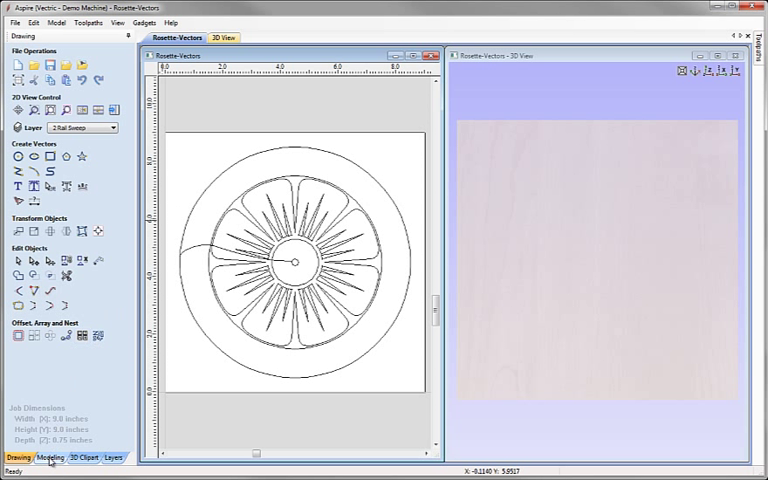
# Sweep the curved profile along two rails around the outer circle to create 'Main Shape'
pyautogui.click(48, 457)
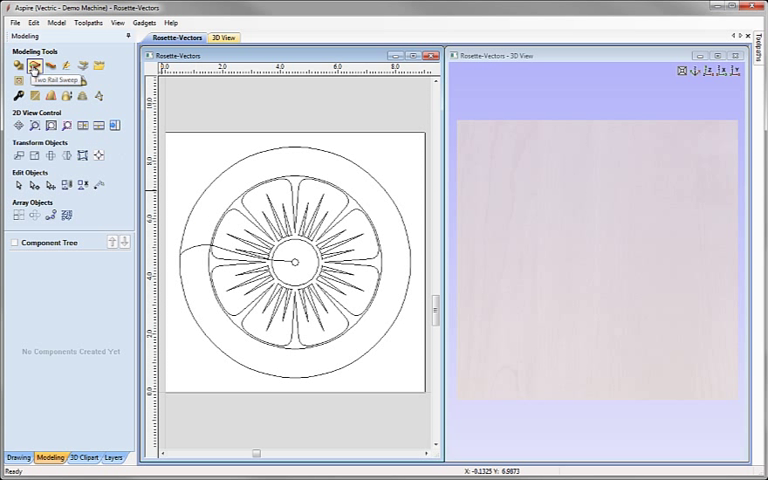
pyautogui.click(33, 66)
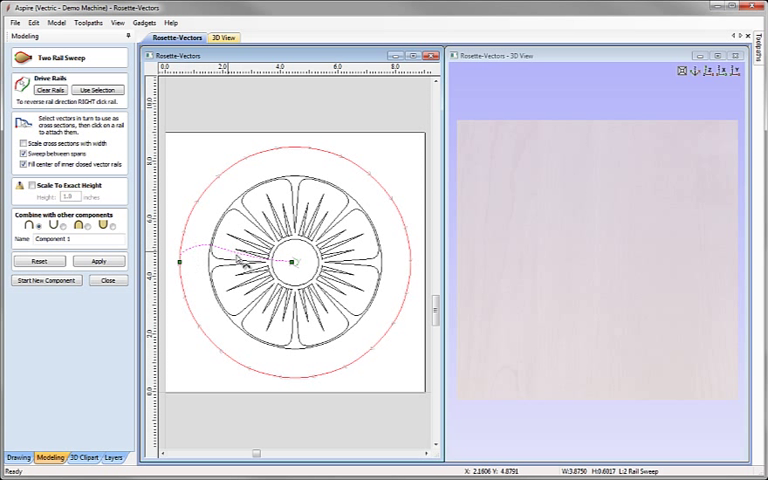
pyautogui.moveTo(168, 180)
pyautogui.write('Main Shape')
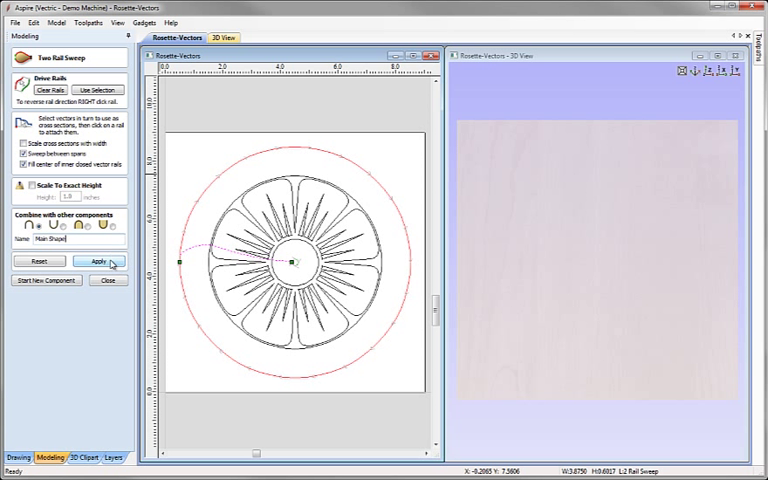
pyautogui.click(97, 261)
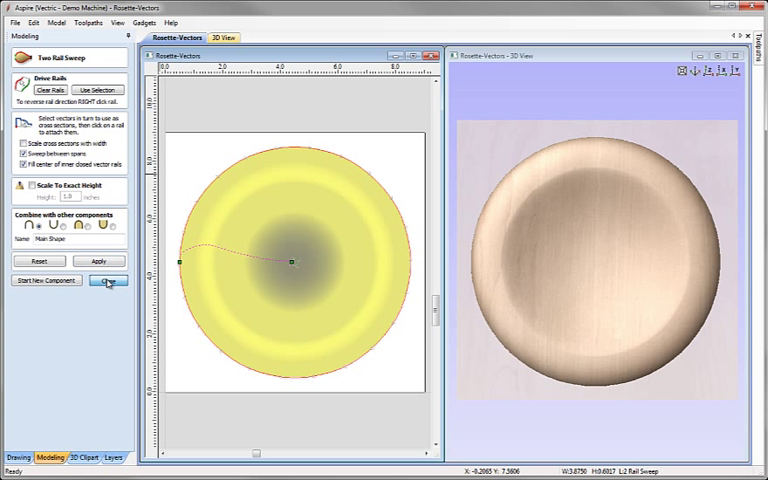
pyautogui.click(107, 280)
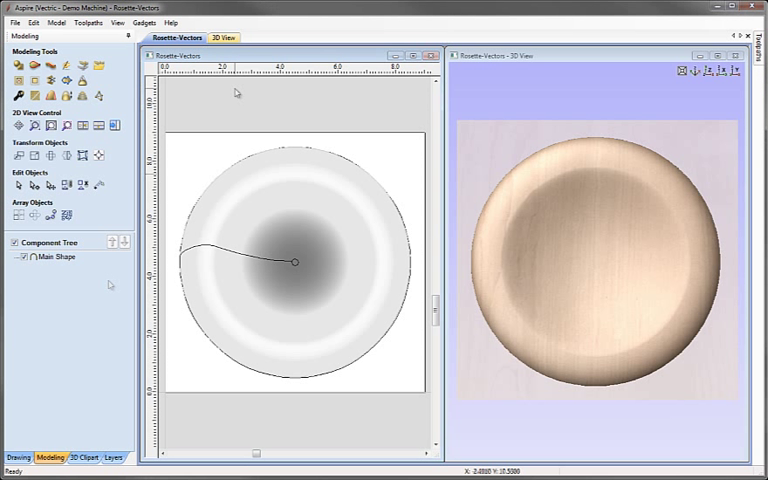
pyautogui.moveTo(260, 180)
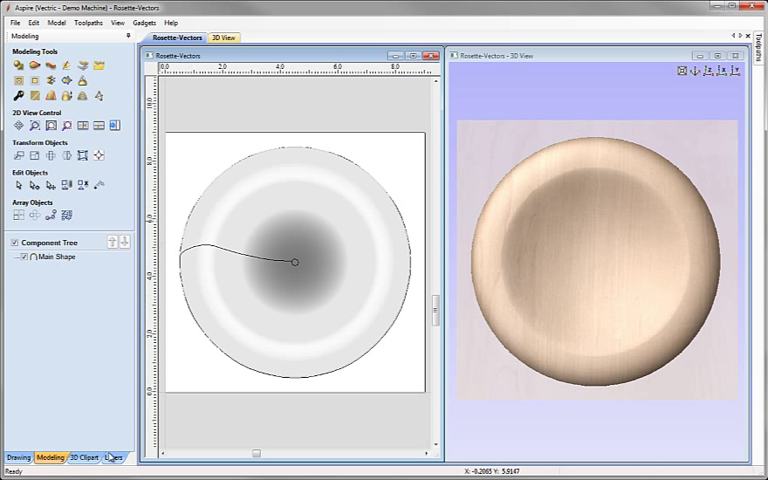
# Move the dished sweep component onto the Main Shape layer
pyautogui.click(113, 457)
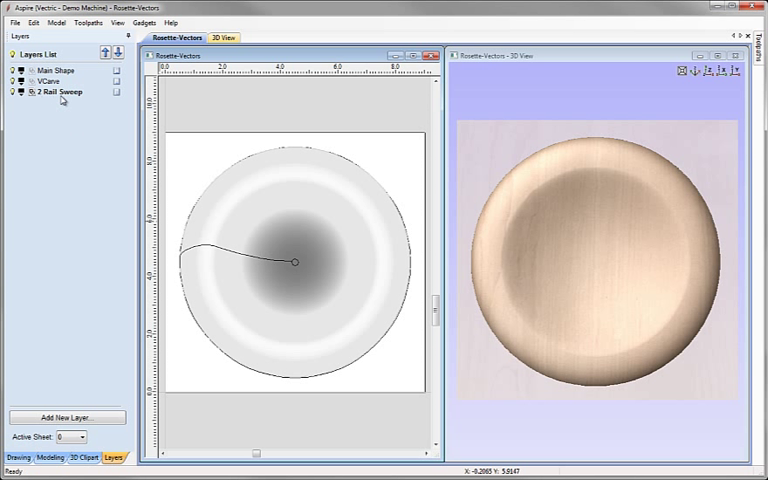
pyautogui.moveTo(297, 235)
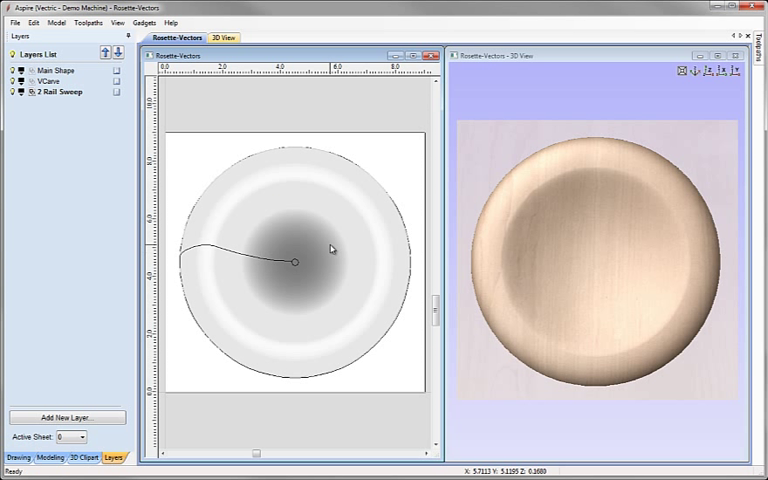
pyautogui.moveTo(240, 287)
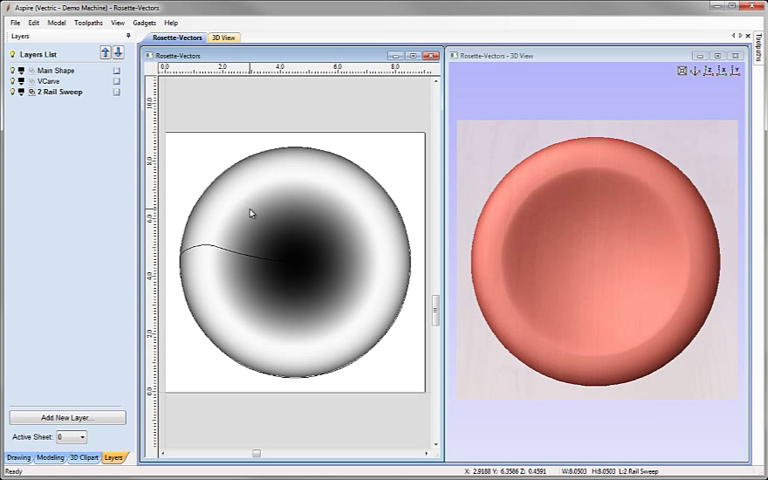
pyautogui.rightClick(250, 213)
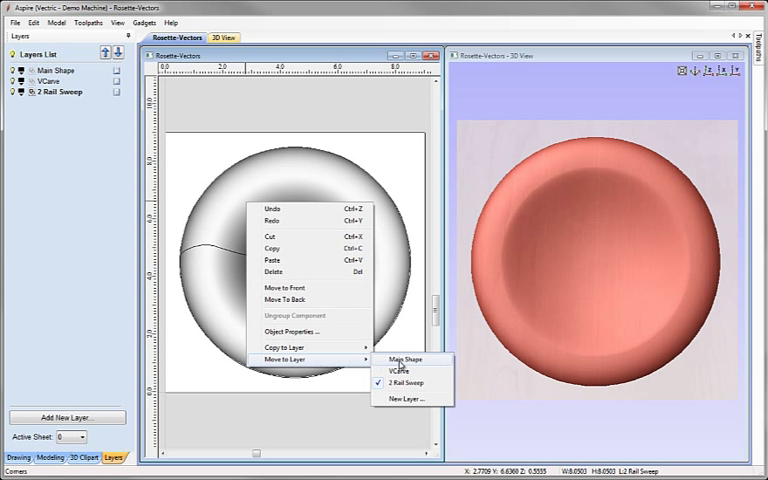
pyautogui.click(393, 372)
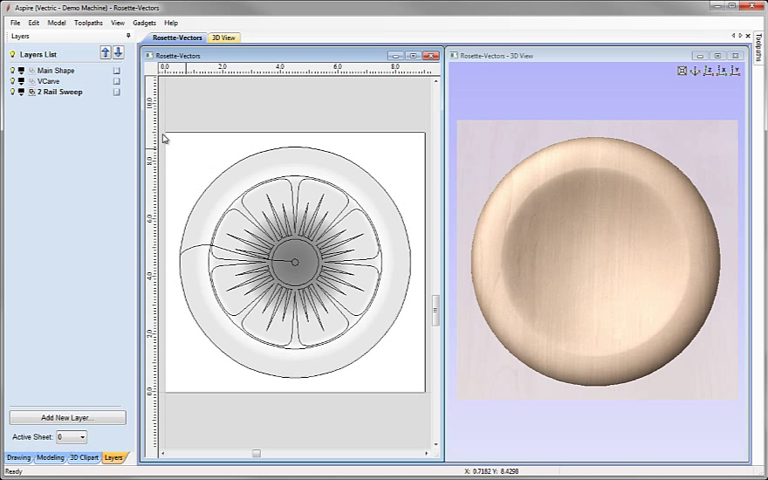
pyautogui.moveTo(250, 308)
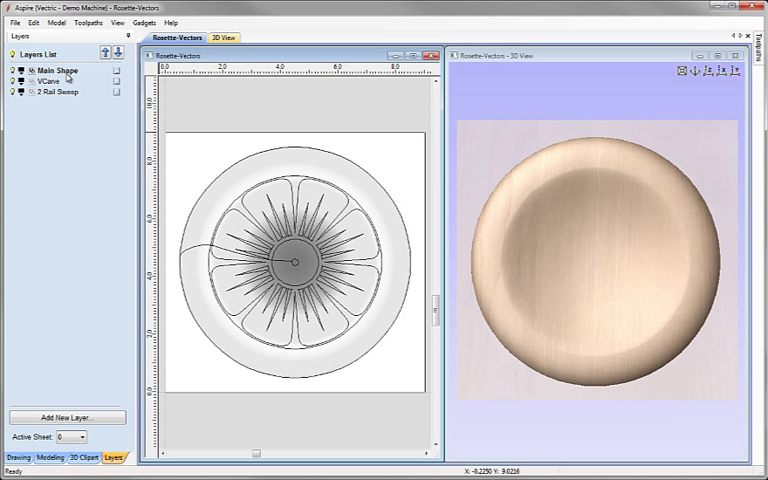
pyautogui.moveTo(107, 151)
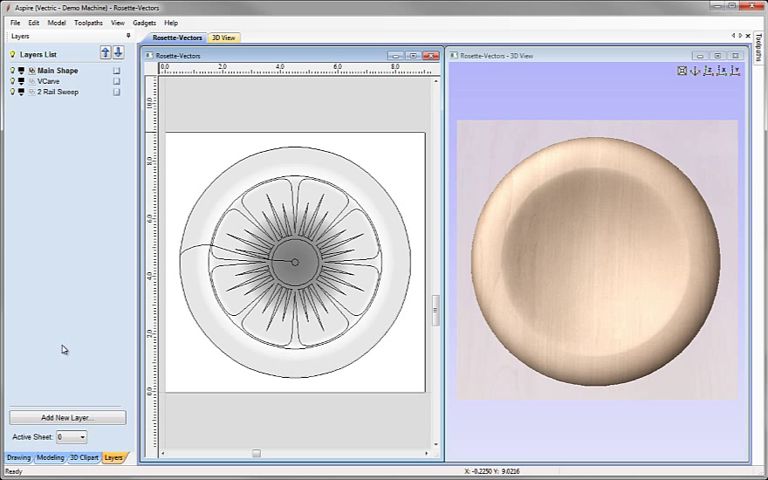
pyautogui.click(51, 457)
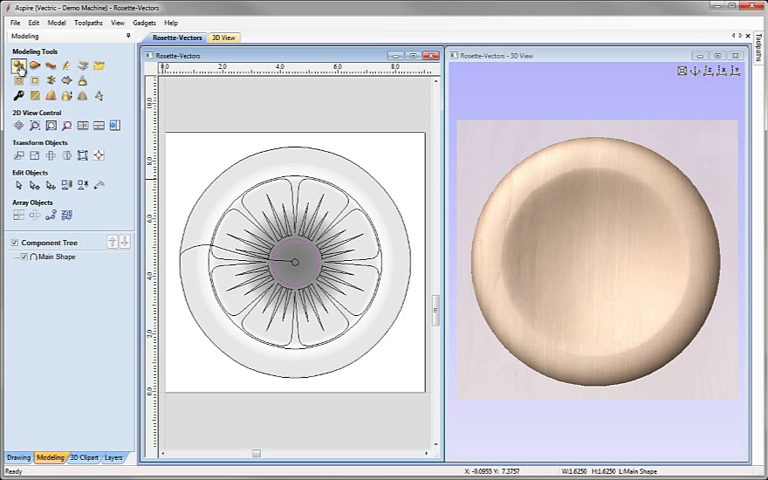
# Create a rounded 0.35-high dome component named 'Middle' from the centre circle
pyautogui.click(18, 66)
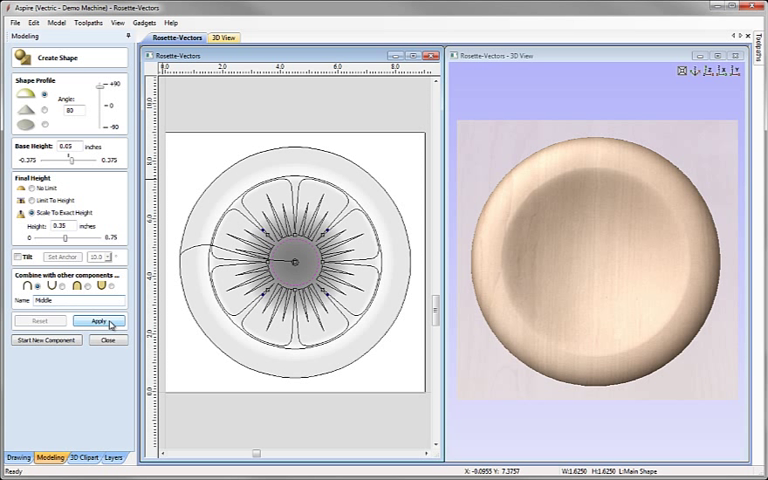
pyautogui.click(95, 321)
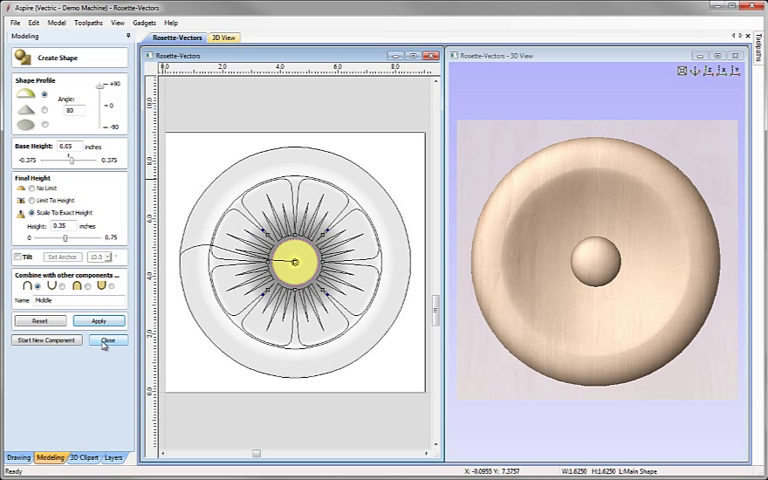
pyautogui.click(108, 341)
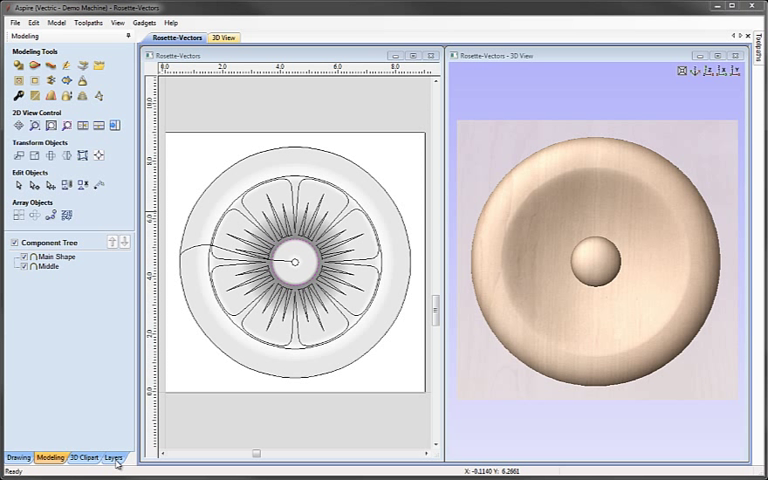
# Move the Middle dome component onto the Main Shape layer
pyautogui.click(113, 457)
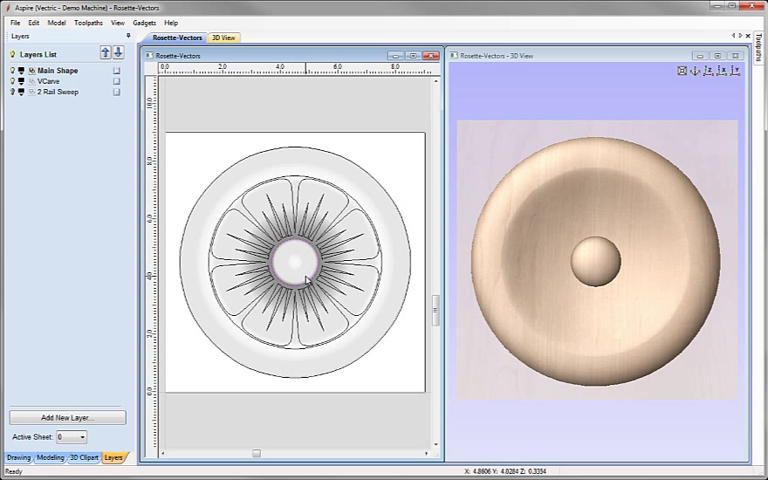
pyautogui.moveTo(285, 275)
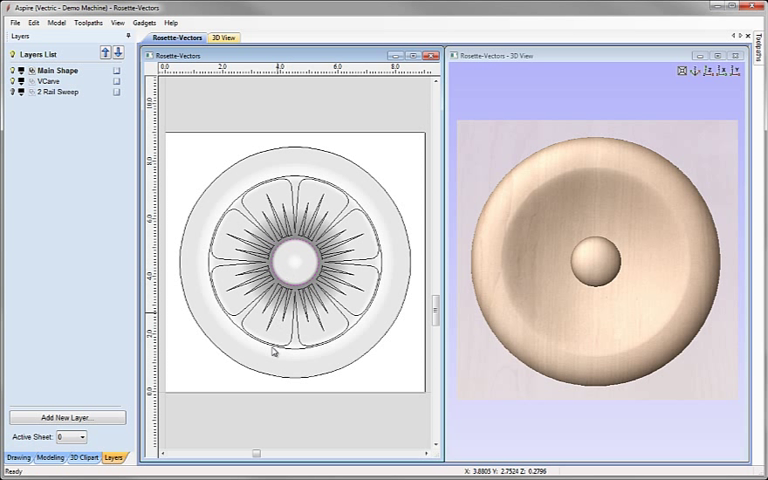
pyautogui.rightClick(262, 350)
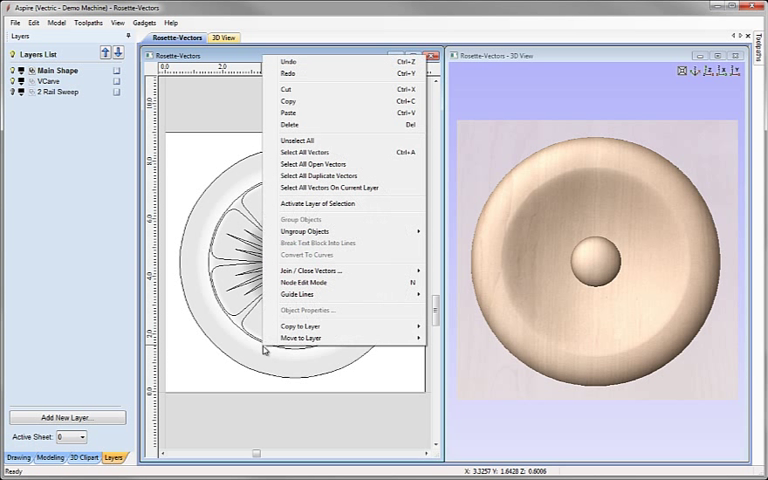
pyautogui.moveTo(307, 337)
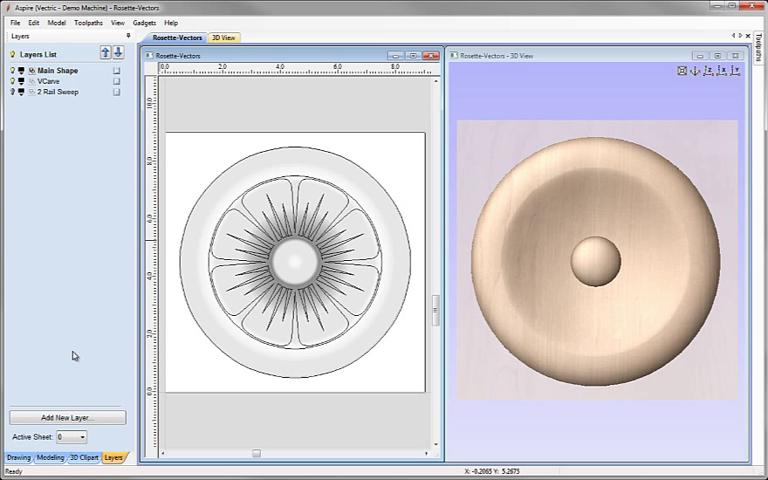
pyautogui.click(24, 457)
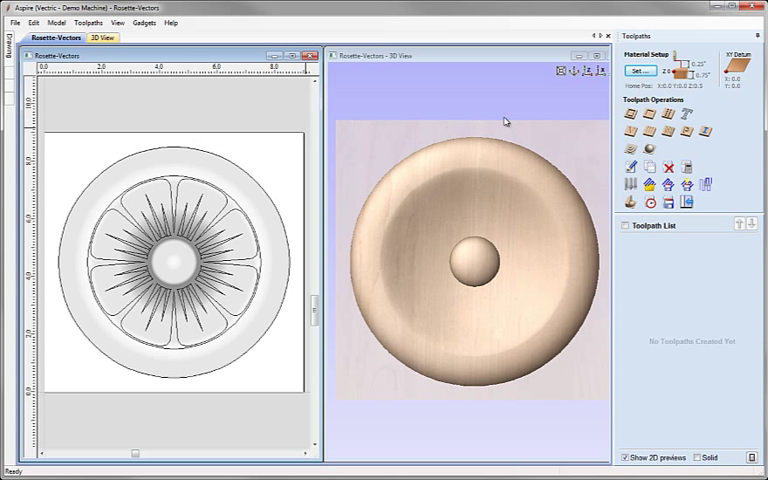
pyautogui.moveTo(377, 128)
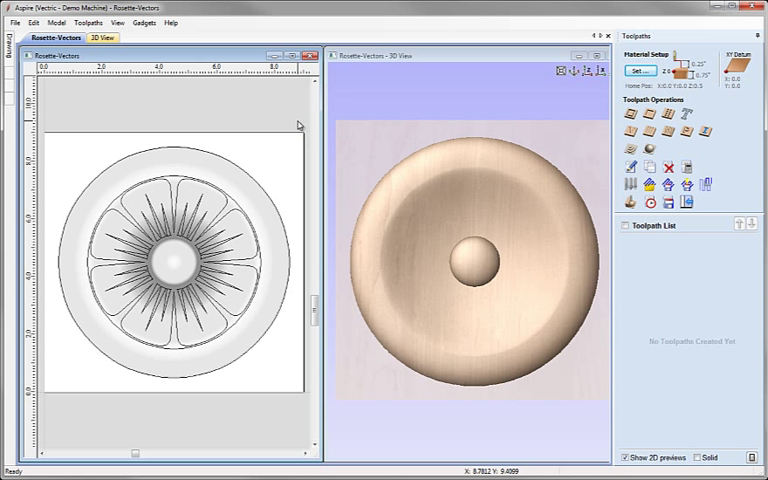
pyautogui.moveTo(297, 123)
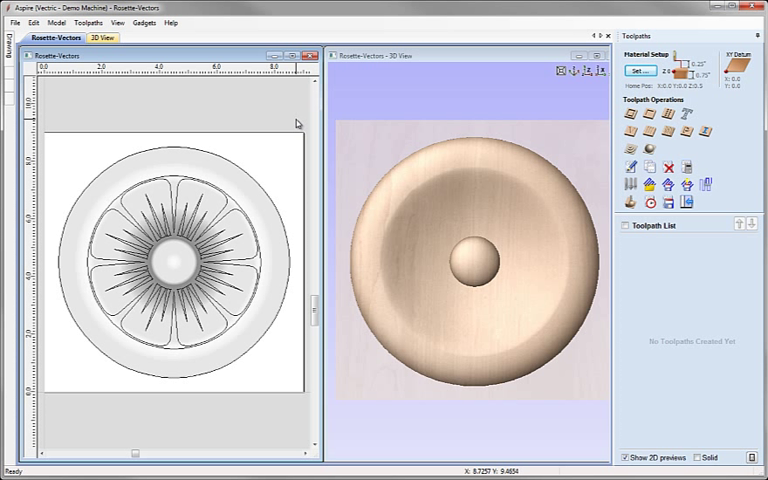
pyautogui.moveTo(298, 126)
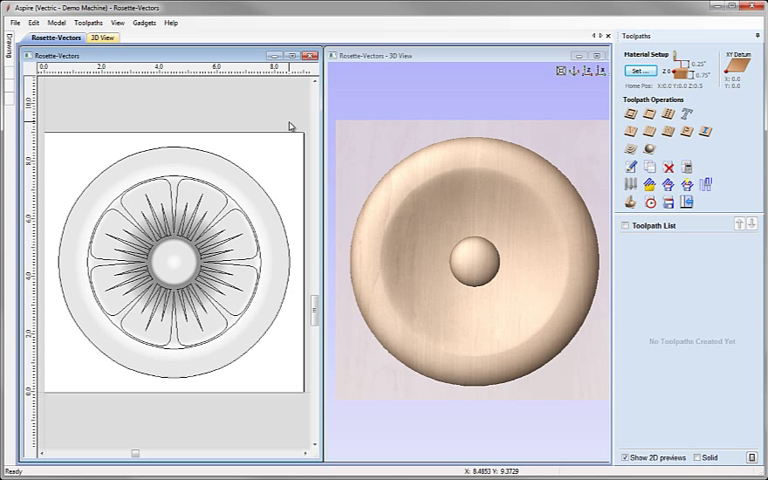
pyautogui.moveTo(286, 100)
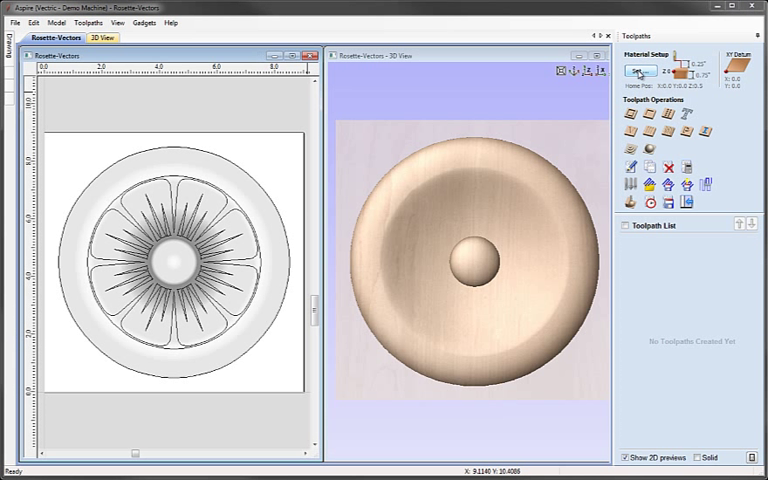
# Review the Material Setup: 0.75-inch thickness with 0.05-inch model gap
pyautogui.click(645, 71)
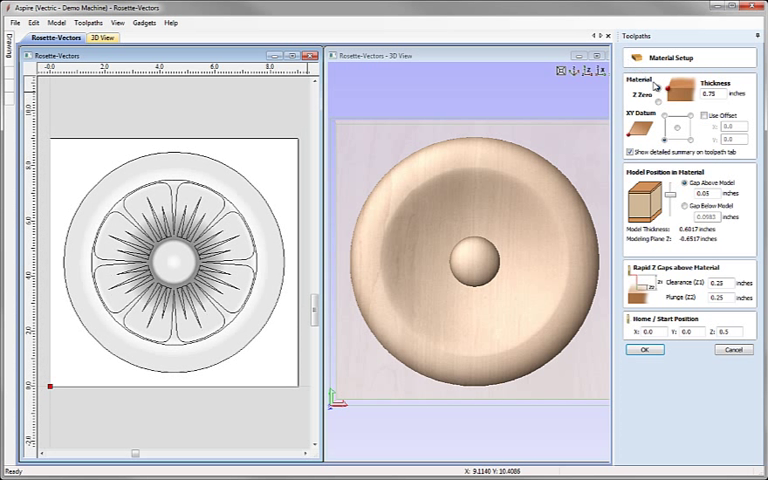
pyautogui.click(710, 90)
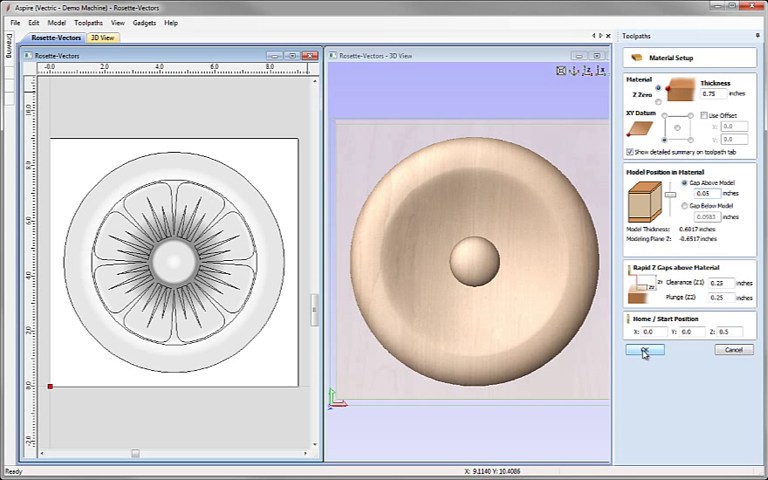
# Accept the material settings and close Material Setup
pyautogui.click(645, 351)
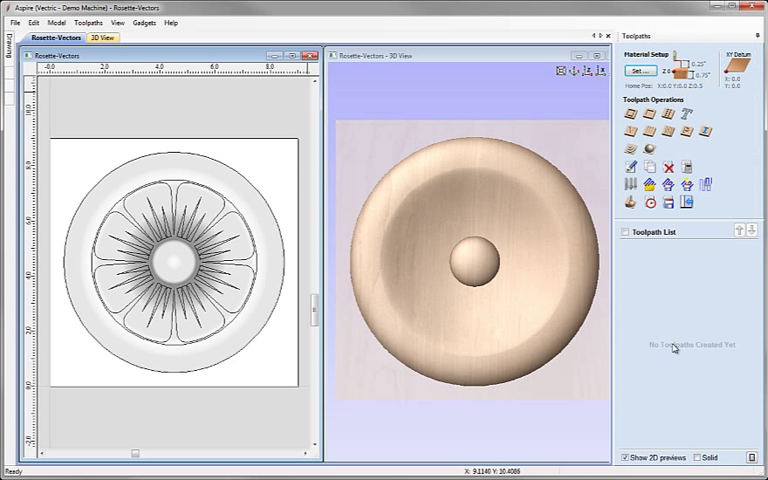
pyautogui.moveTo(680, 308)
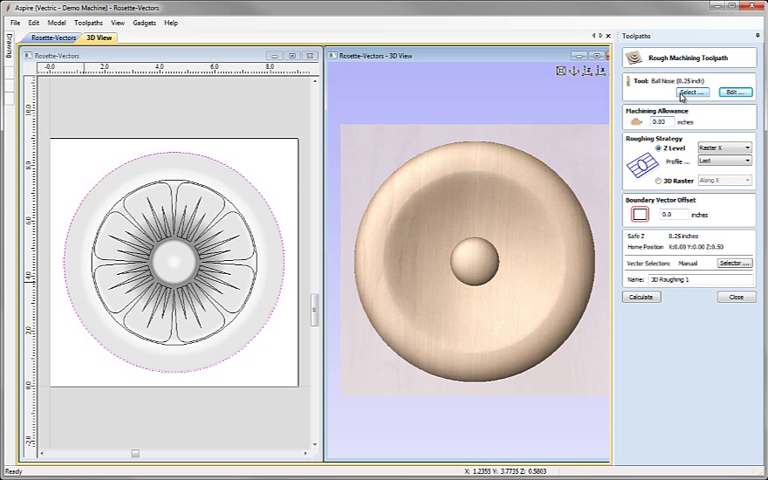
pyautogui.click(689, 92)
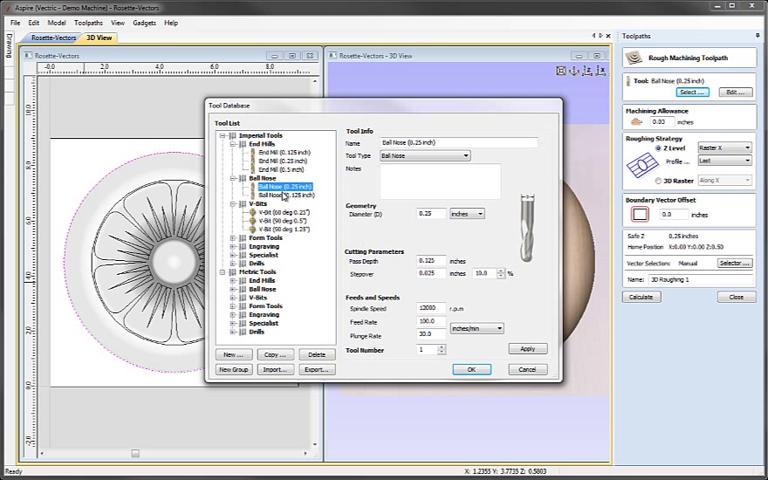
pyautogui.moveTo(397, 303)
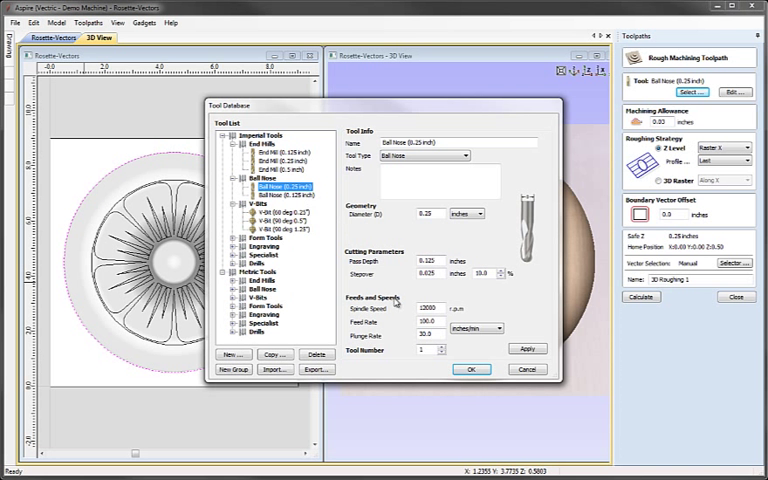
pyautogui.click(470, 369)
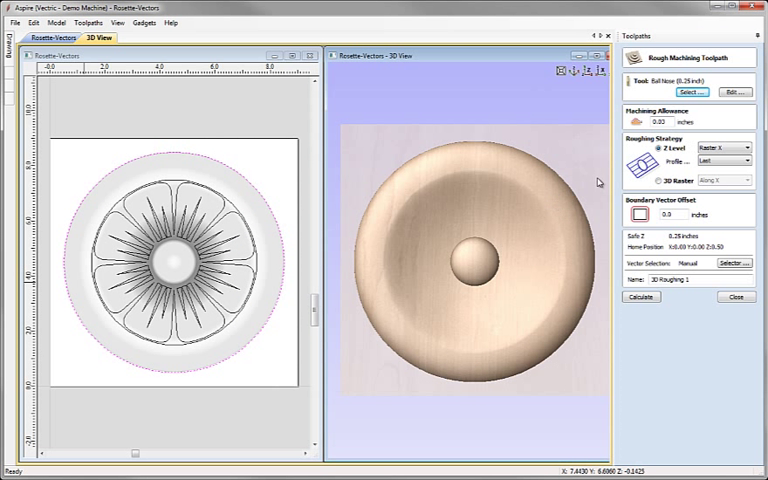
pyautogui.moveTo(714, 119)
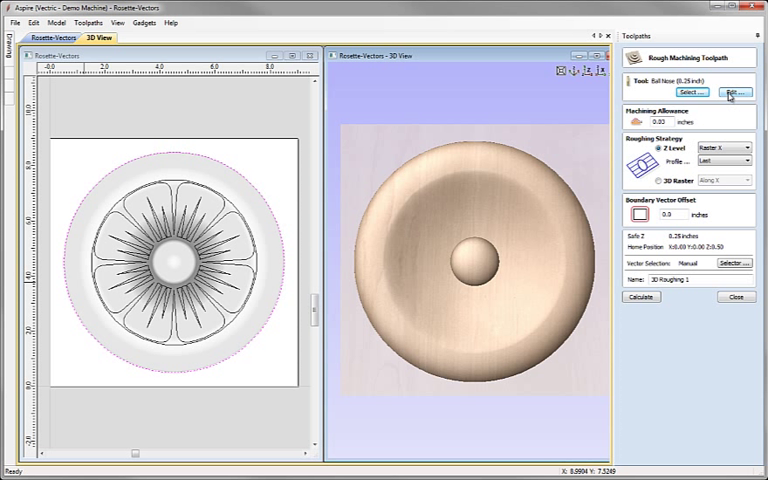
# Edit the ball nose tool to pass depth 0.18 and stepover 0.1 inch
pyautogui.click(734, 91)
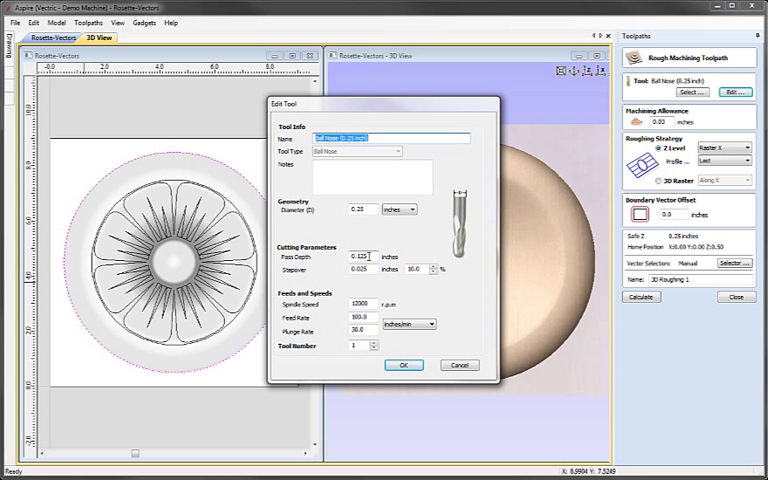
pyautogui.click(357, 257)
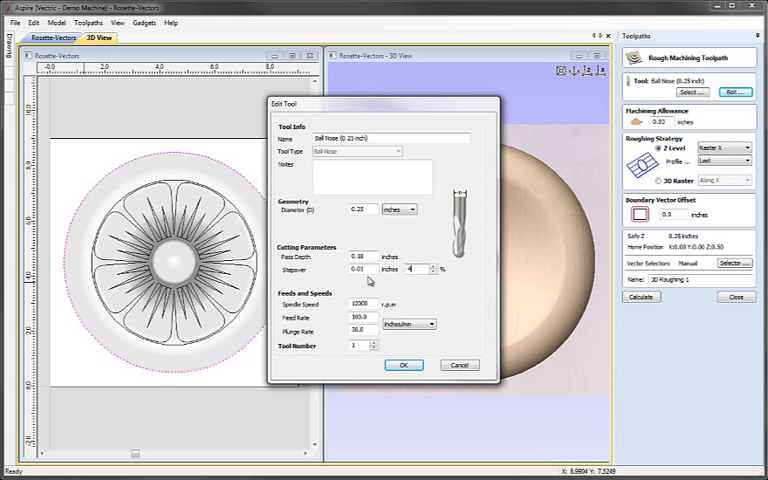
pyautogui.write('0.1')
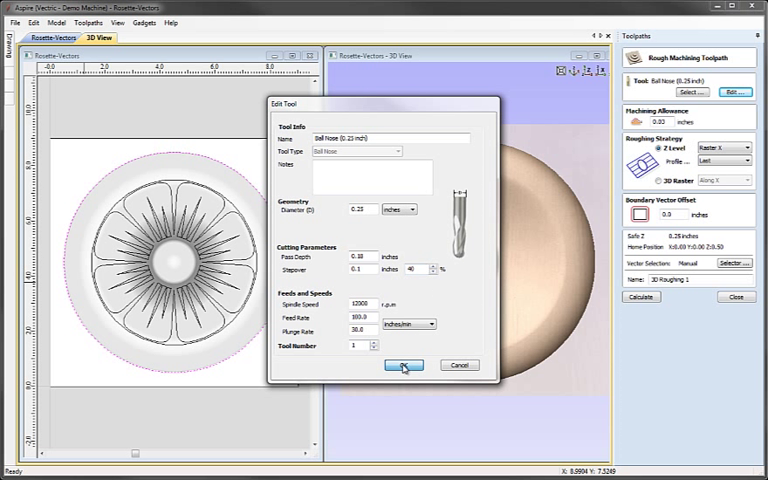
# Confirm tool edits, set boundary offset 0.18 inch, and name toolpath '3D Roughing'
pyautogui.click(404, 365)
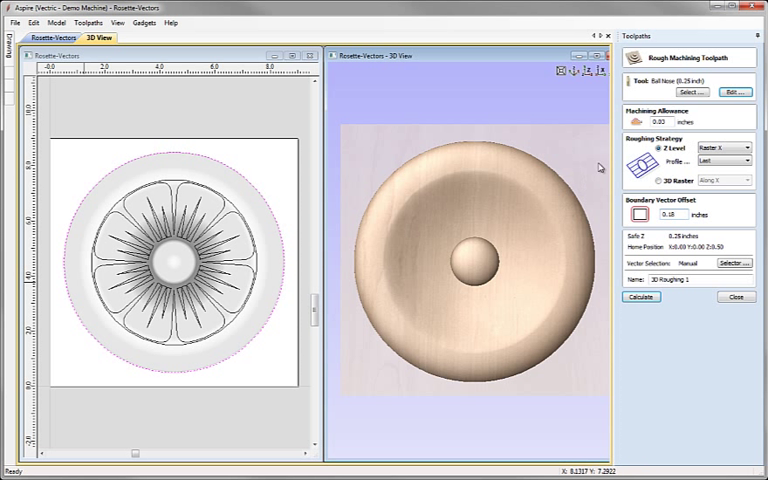
pyautogui.moveTo(577, 198)
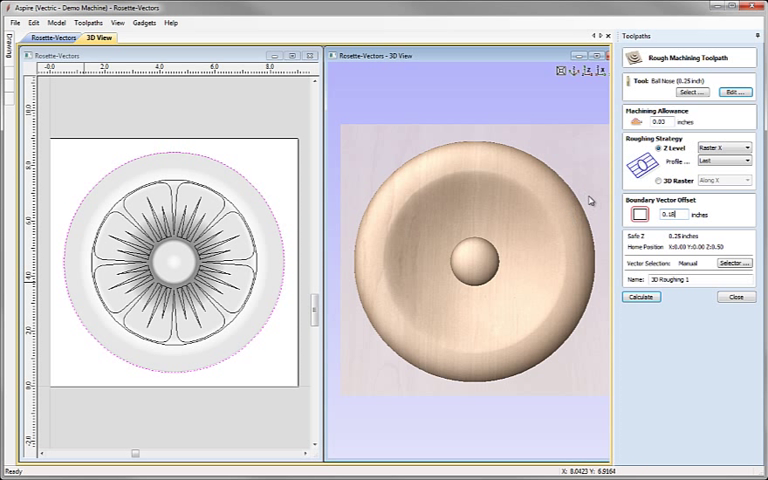
pyautogui.click(700, 279)
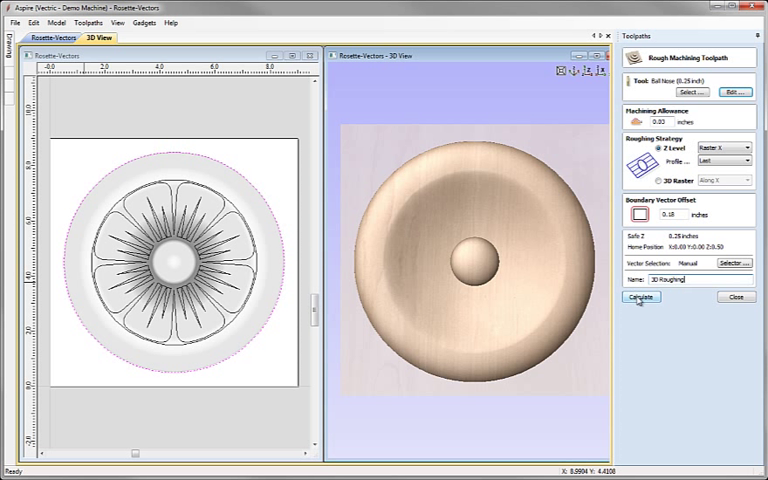
# Calculate the 3D Roughing toolpath and preview its raster cuts
pyautogui.click(639, 296)
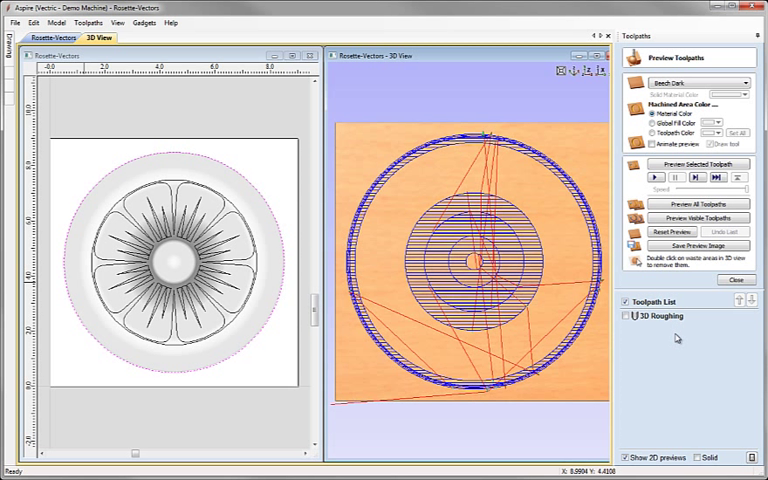
pyautogui.moveTo(648, 406)
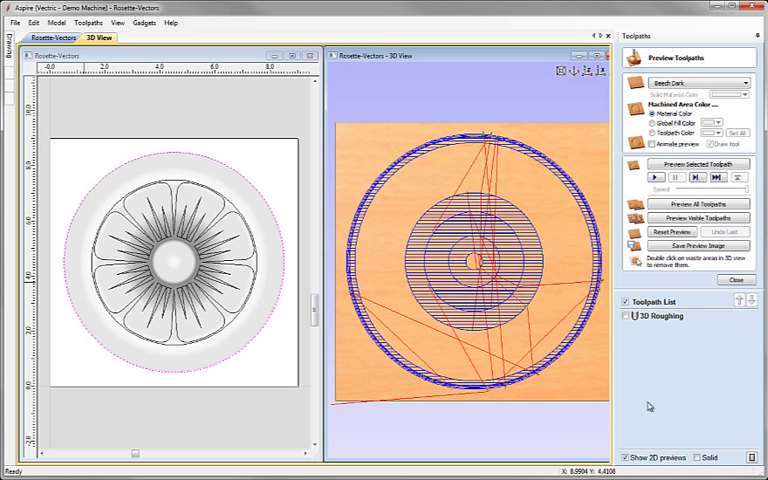
pyautogui.moveTo(574, 80)
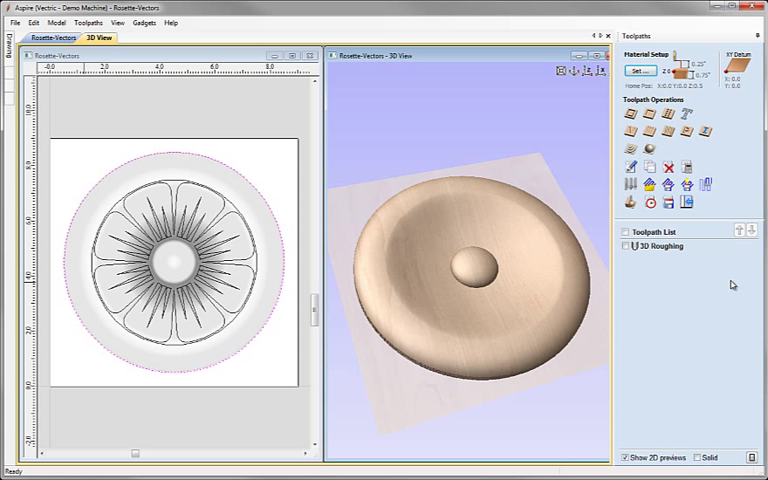
pyautogui.moveTo(263, 185)
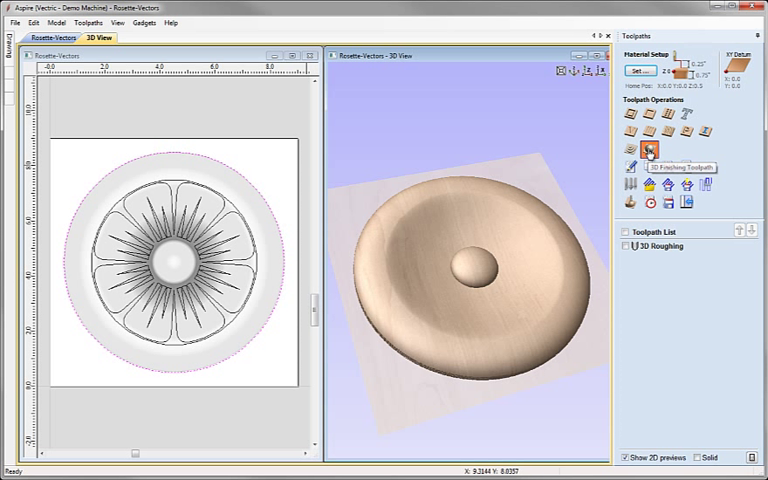
# Create a 3D Finish toolpath using the 0.25-inch ball nose tool and calculate it
pyautogui.click(651, 151)
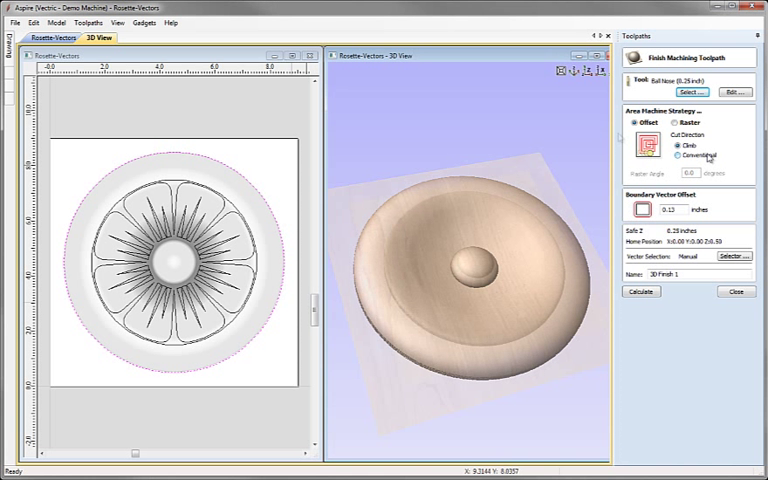
pyautogui.click(681, 92)
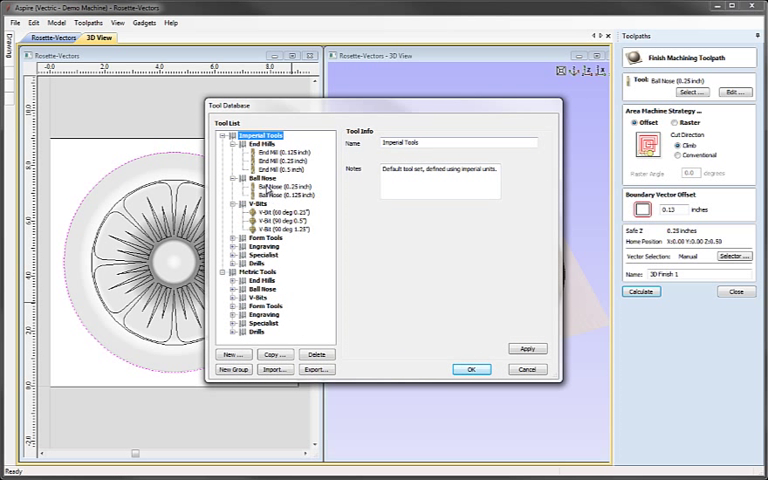
pyautogui.click(288, 187)
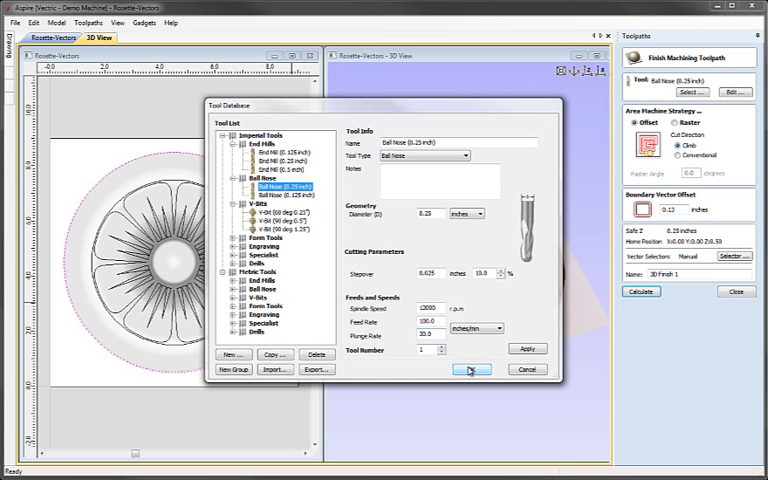
pyautogui.click(470, 370)
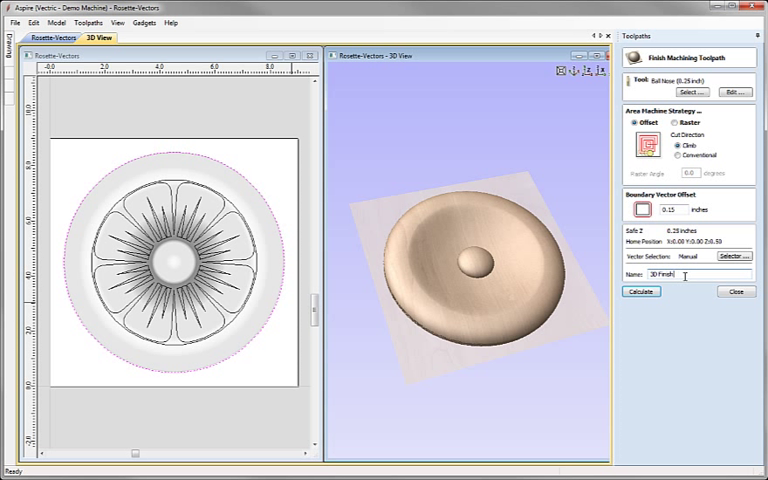
pyautogui.click(639, 291)
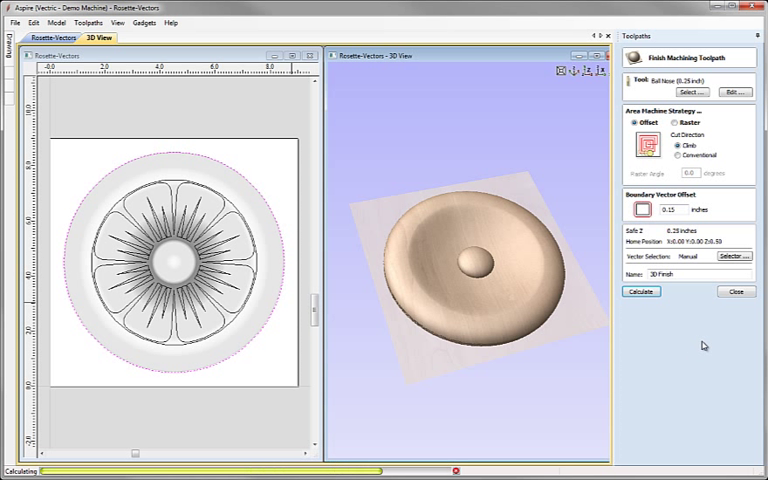
pyautogui.click(641, 292)
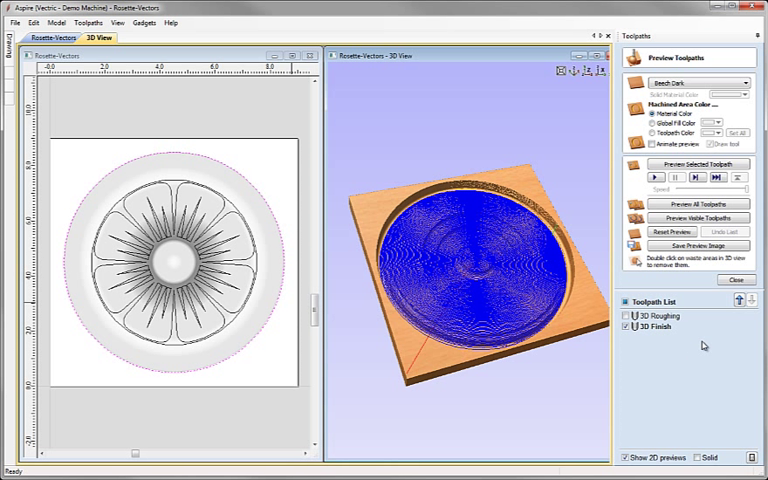
pyautogui.moveTo(702, 345)
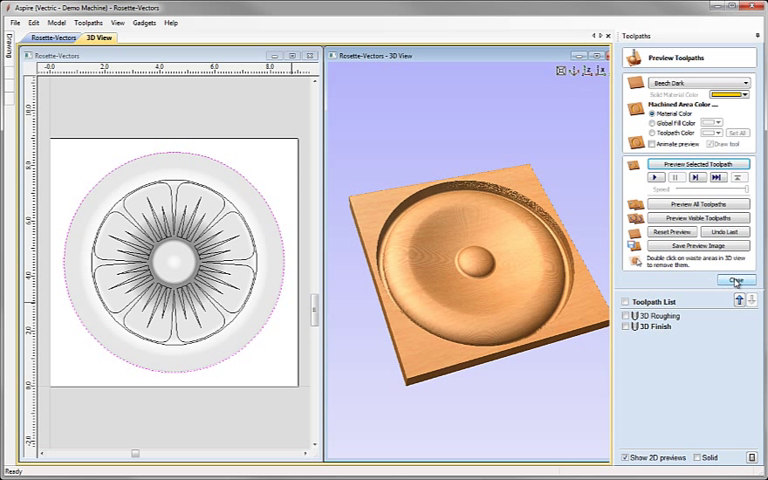
# Close the finish preview and box-select the rosette's petal and ray vectors
pyautogui.click(737, 279)
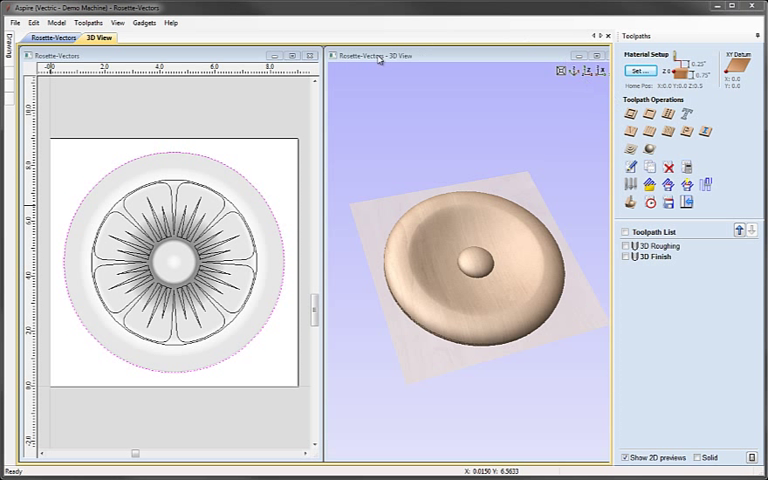
pyautogui.moveTo(105, 148)
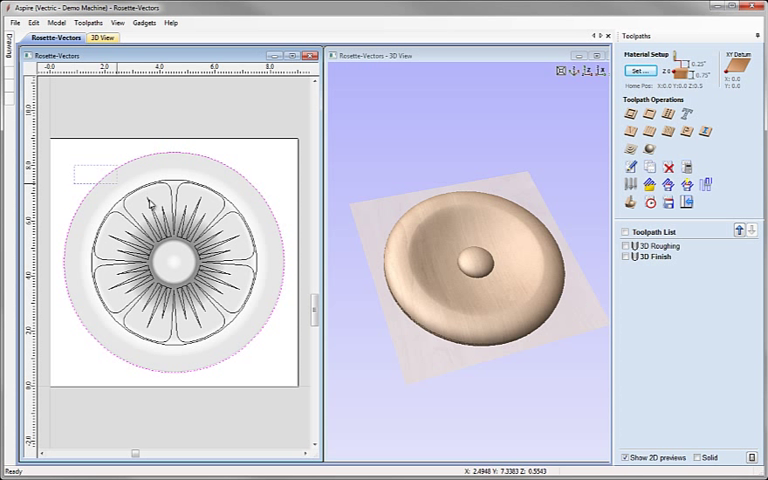
pyautogui.moveTo(78, 168); pyautogui.dragTo(270, 363)
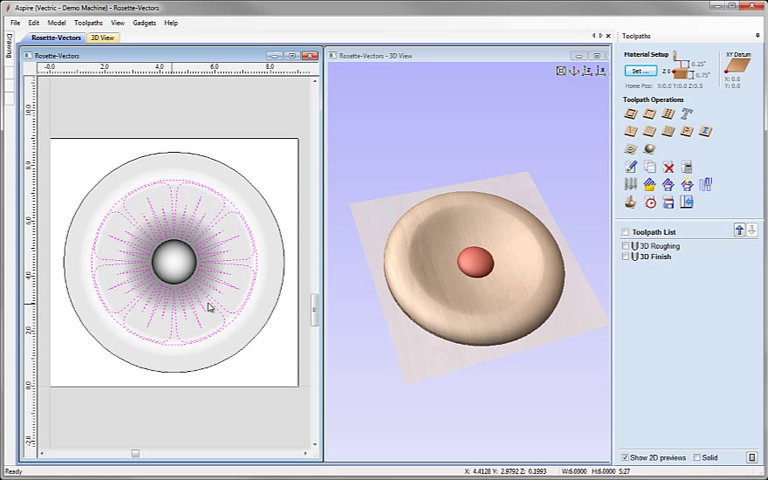
pyautogui.moveTo(172, 263)
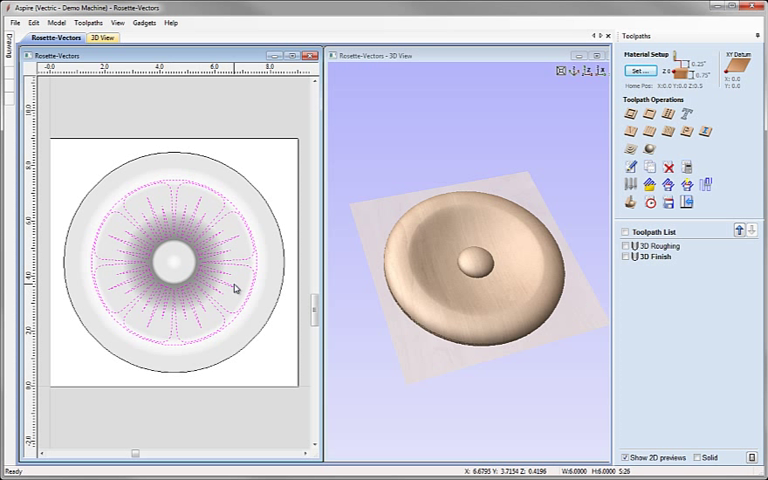
pyautogui.moveTo(617, 152)
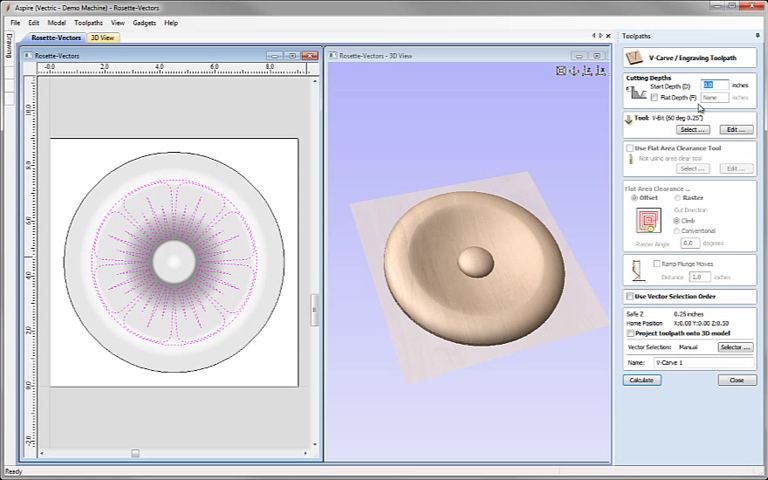
# Choose the 60-degree 0.25-inch V-bit from the Tool Database for the V-carve
pyautogui.click(685, 130)
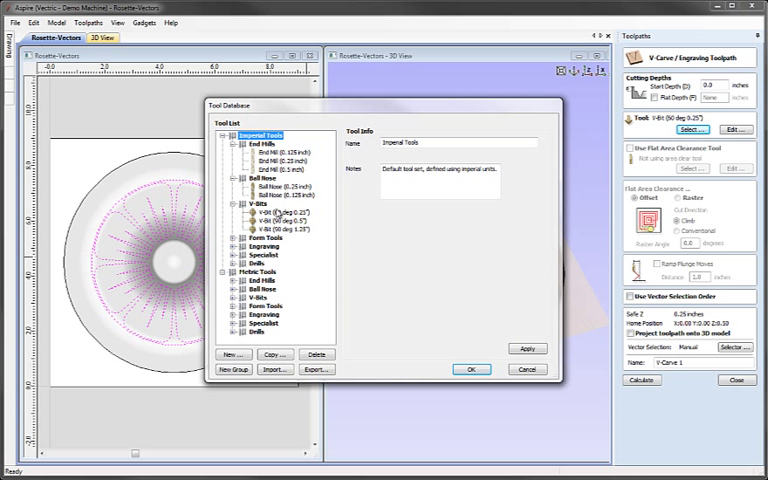
pyautogui.click(262, 212)
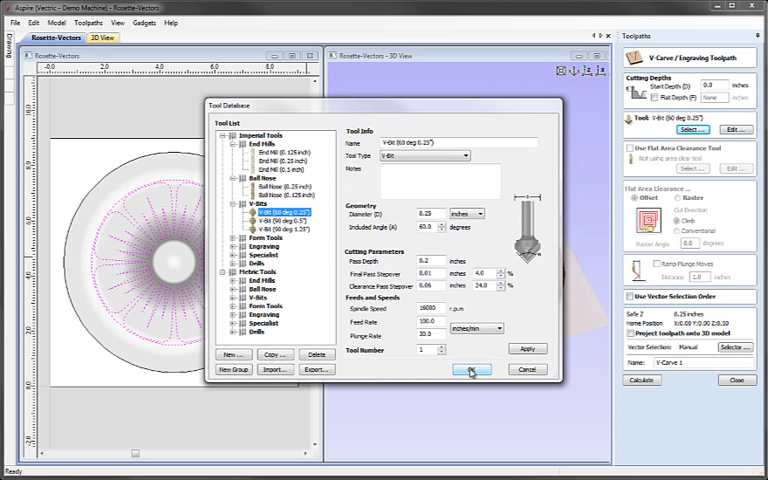
pyautogui.click(470, 371)
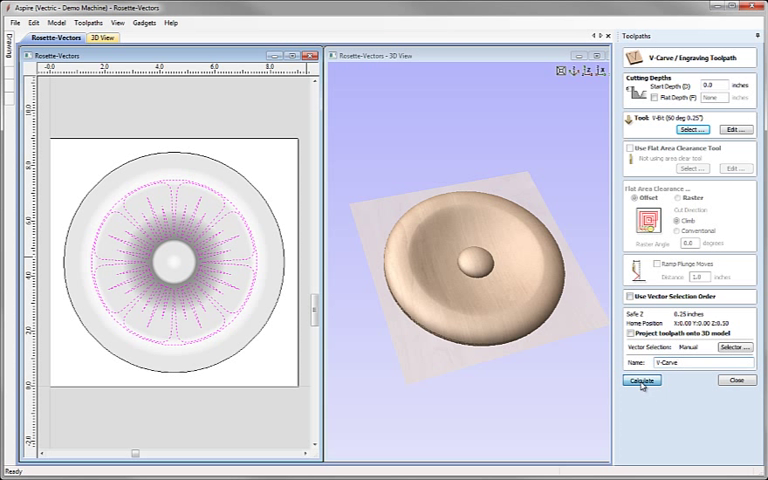
# Calculate the V-Carve toolpath to preview its petal and ray grooves
pyautogui.click(641, 380)
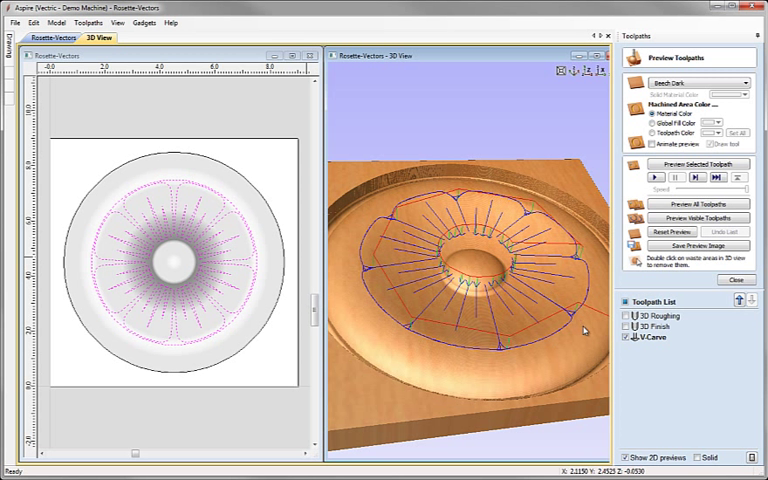
pyautogui.moveTo(583, 315)
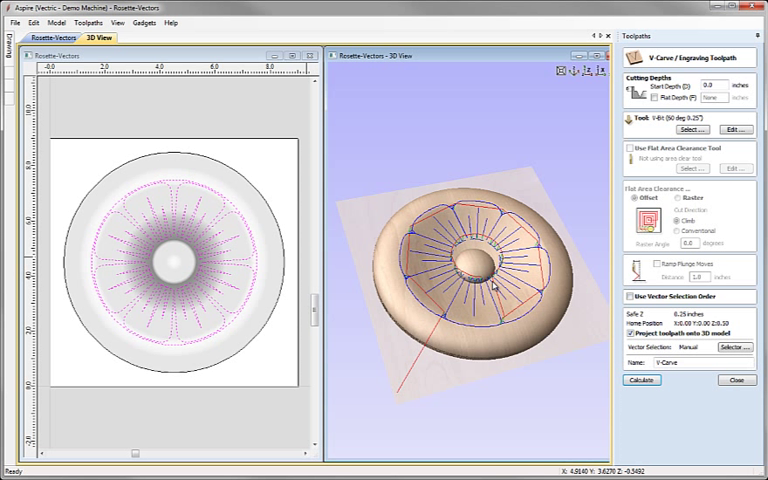
pyautogui.moveTo(628, 347)
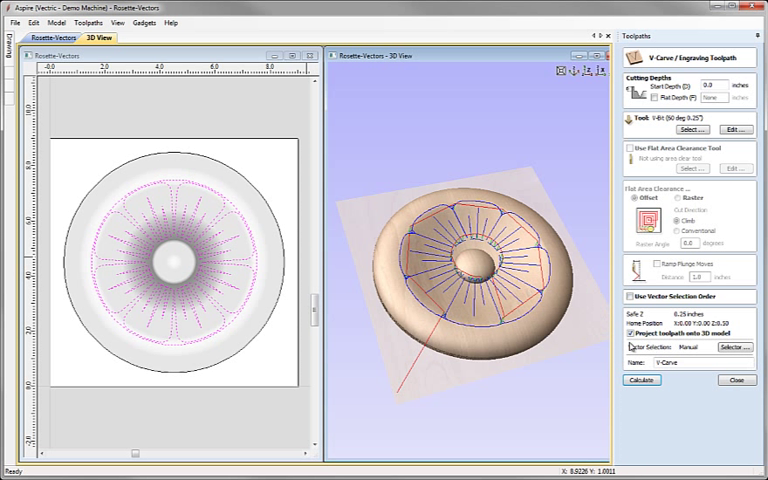
# Recalculate the V-Carve toolpath projected onto the domed 3D model
pyautogui.click(640, 379)
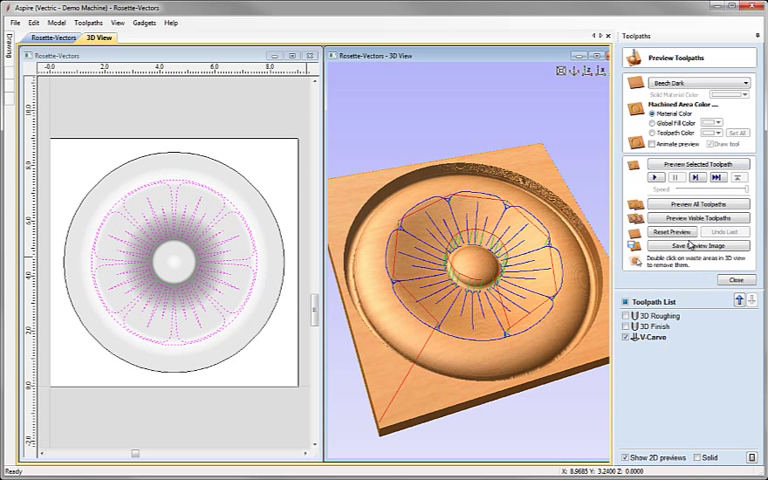
pyautogui.click(699, 164)
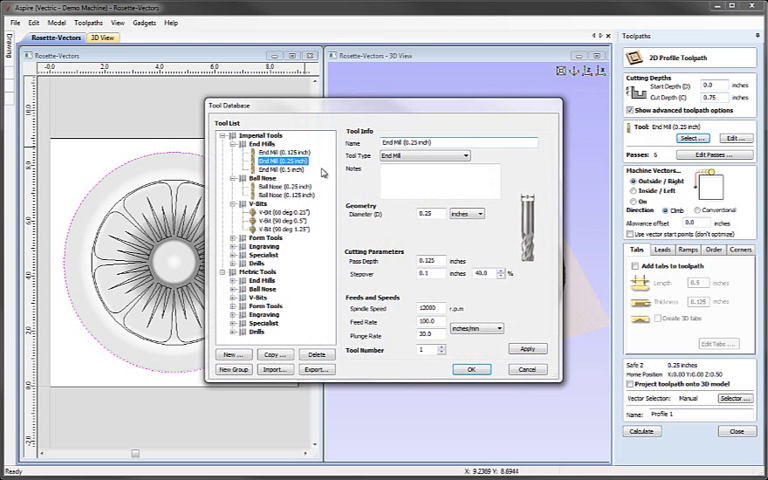
# Use the 0.25-inch end mill and calculate the Profile toolpath
pyautogui.click(471, 369)
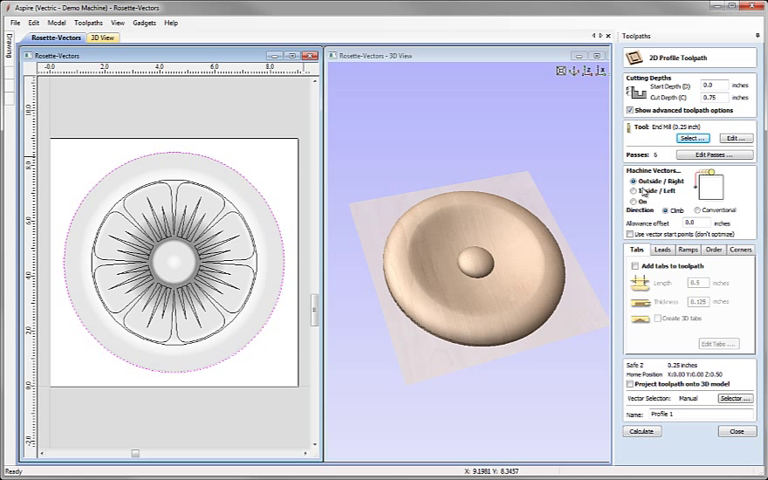
pyautogui.click(680, 413)
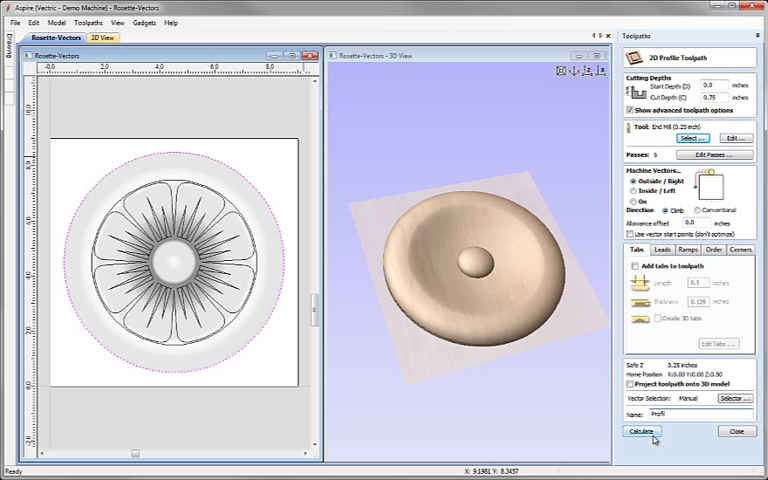
pyautogui.click(641, 431)
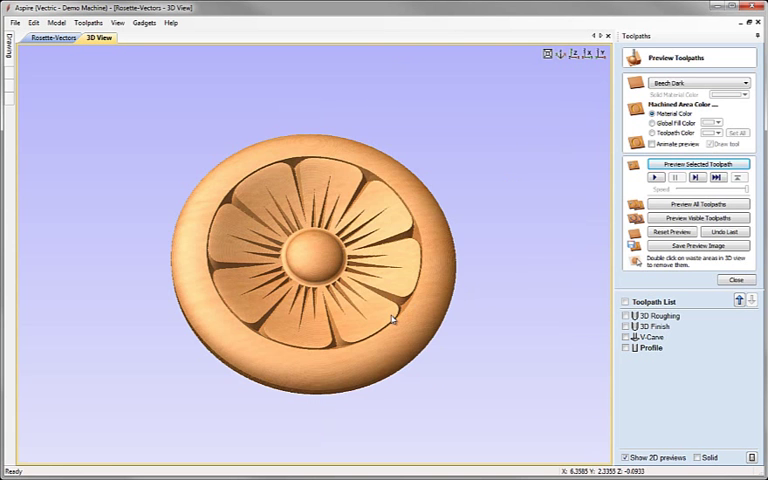
pyautogui.moveTo(391, 317); pyautogui.dragTo(475, 128)
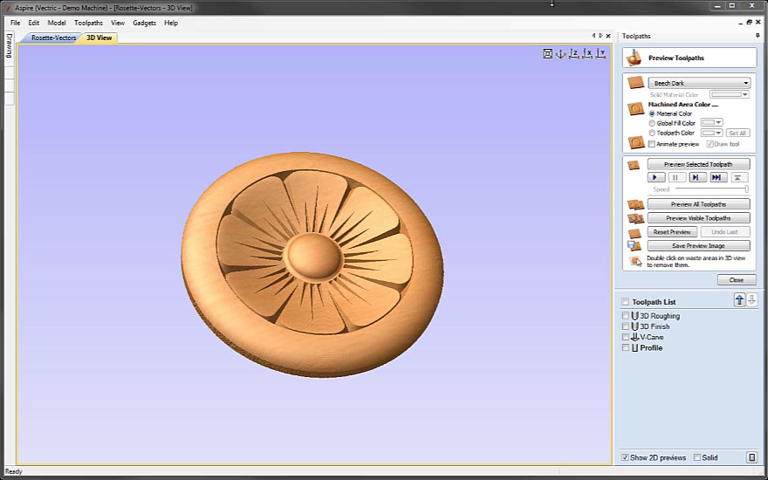
# Save the project as a new file named Rosette-TP.crv3d
pyautogui.click(13, 22)
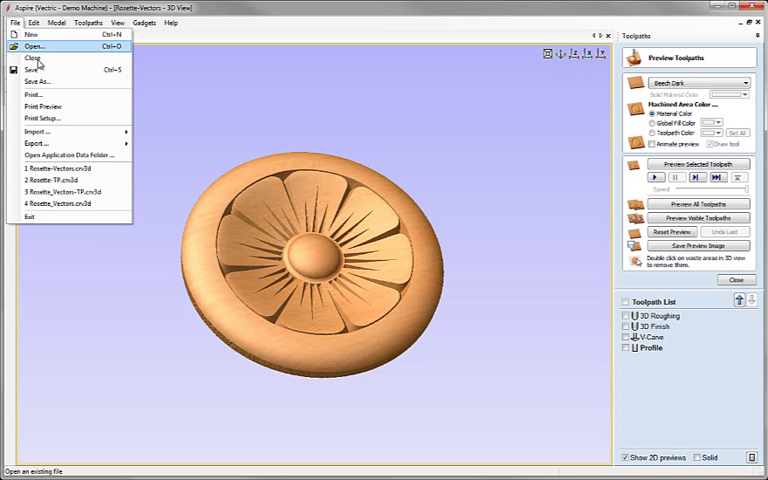
pyautogui.click(35, 81)
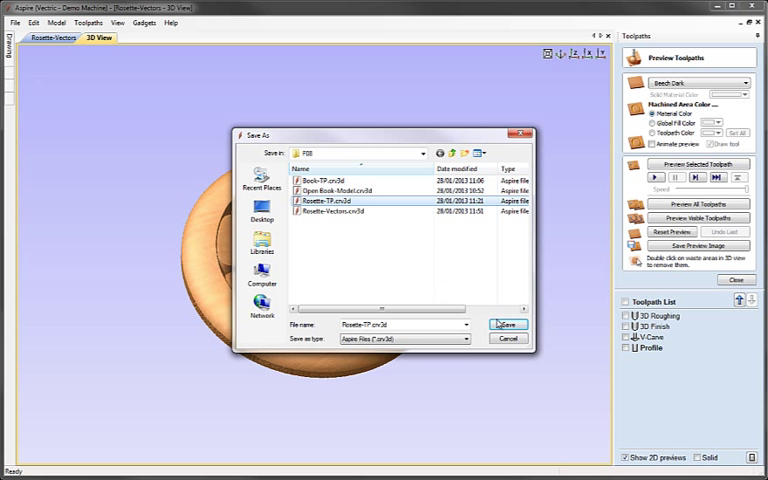
pyautogui.click(508, 324)
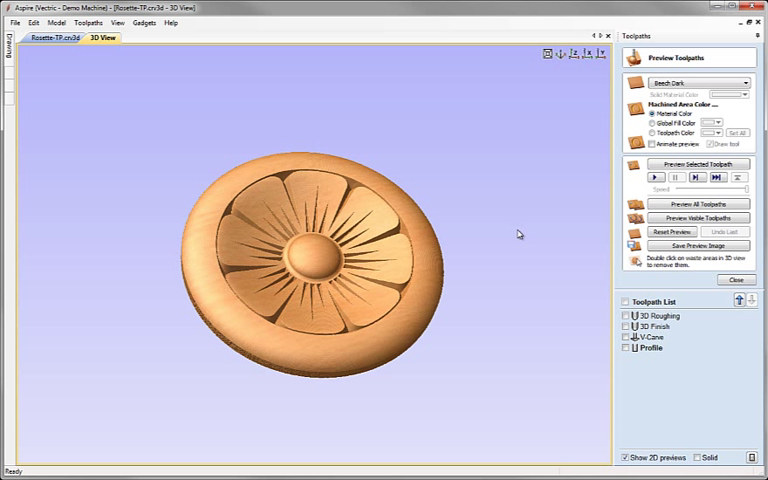
pyautogui.moveTo(518, 234)
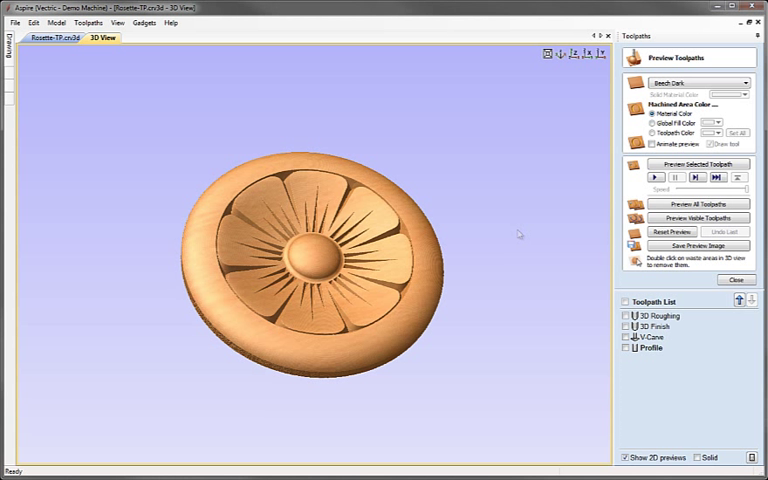